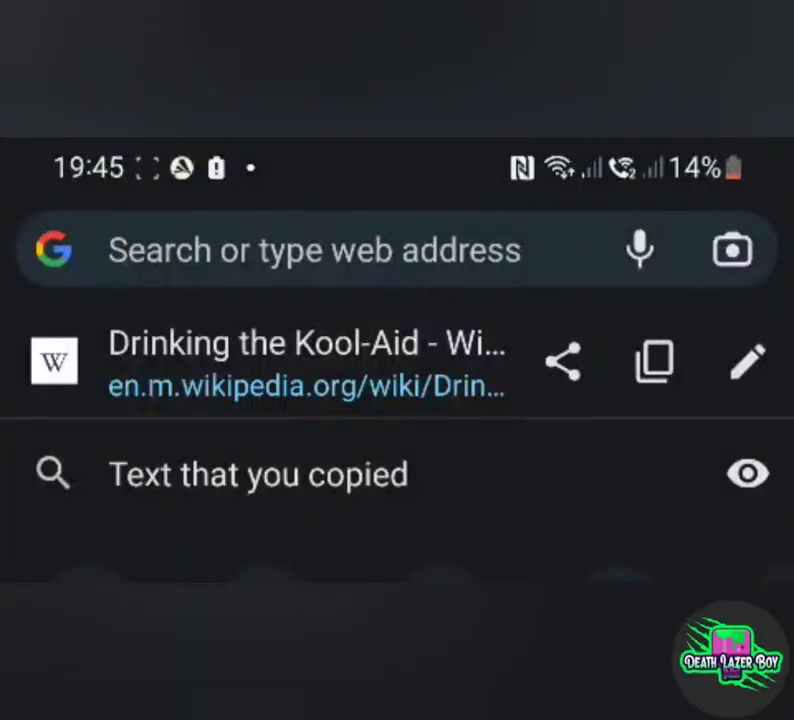
Start a Chrome search complaining that typing spaces on my Samsung phone comes out as periods
click(312, 248)
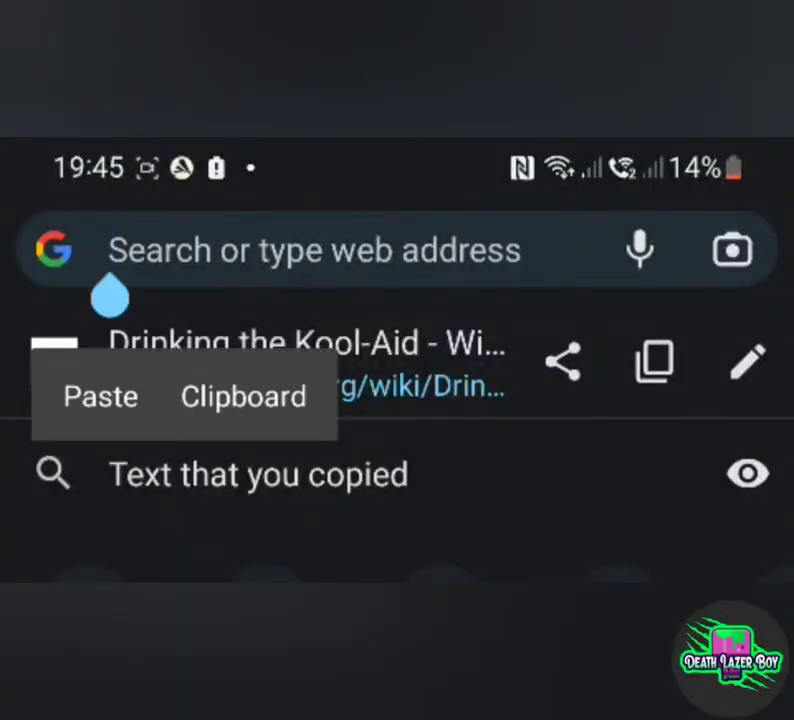
text(omg)
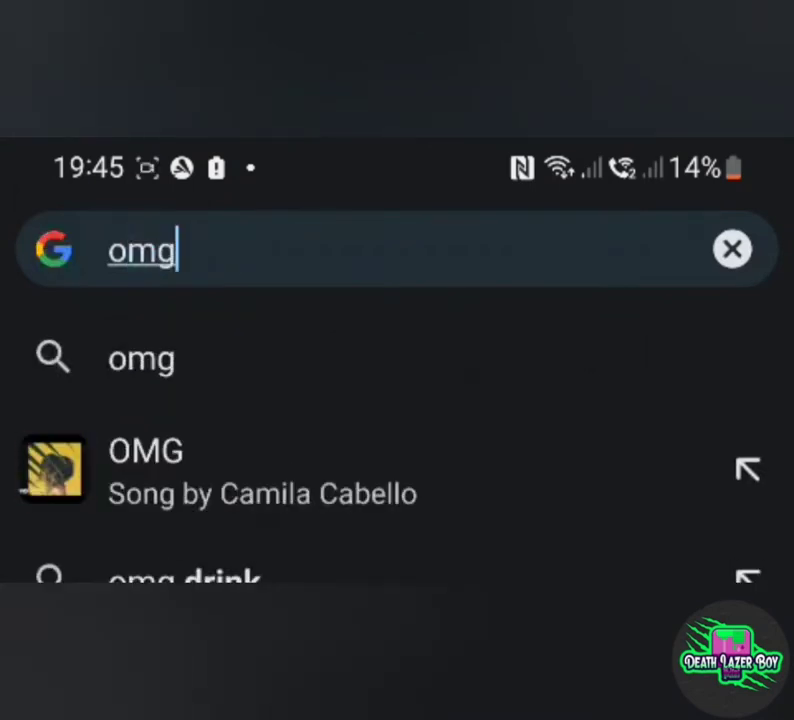
text(.i cant.)
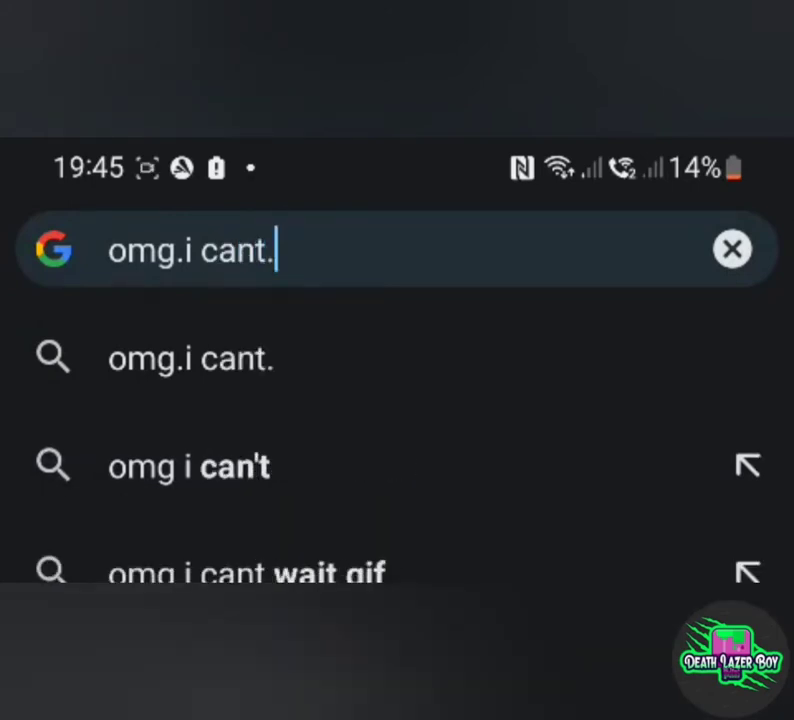
text(type)
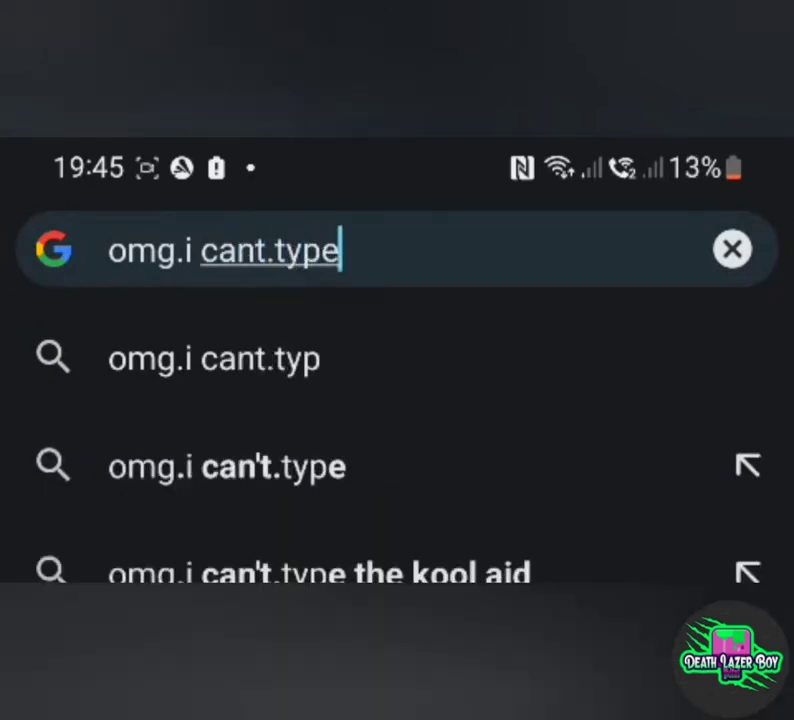
text(.)
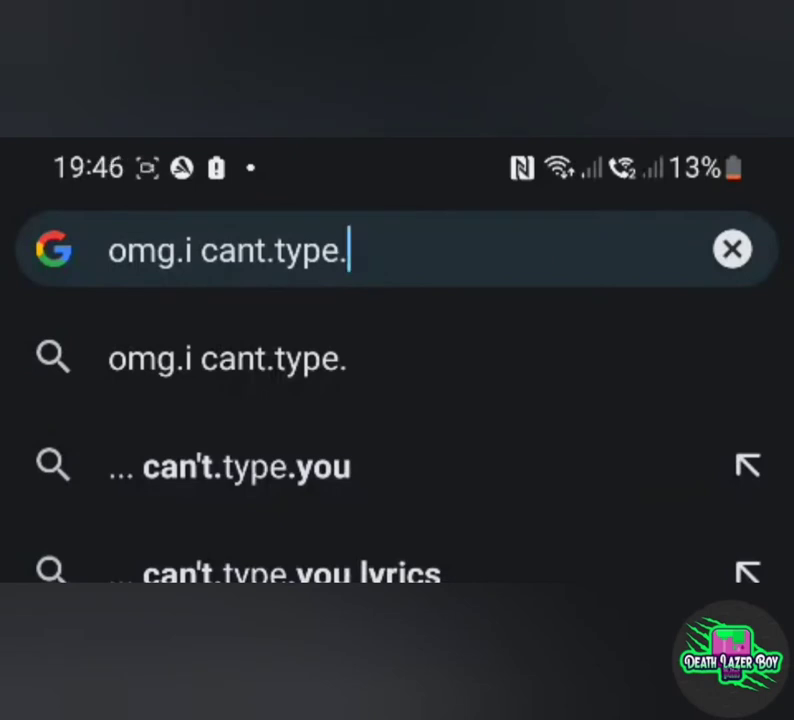
text(spaces w)
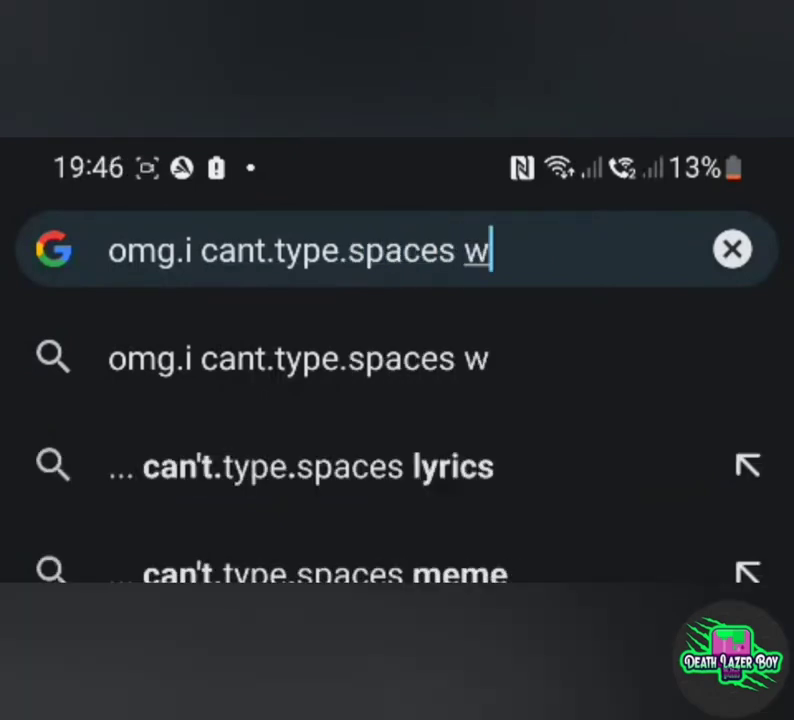
text(ith.)
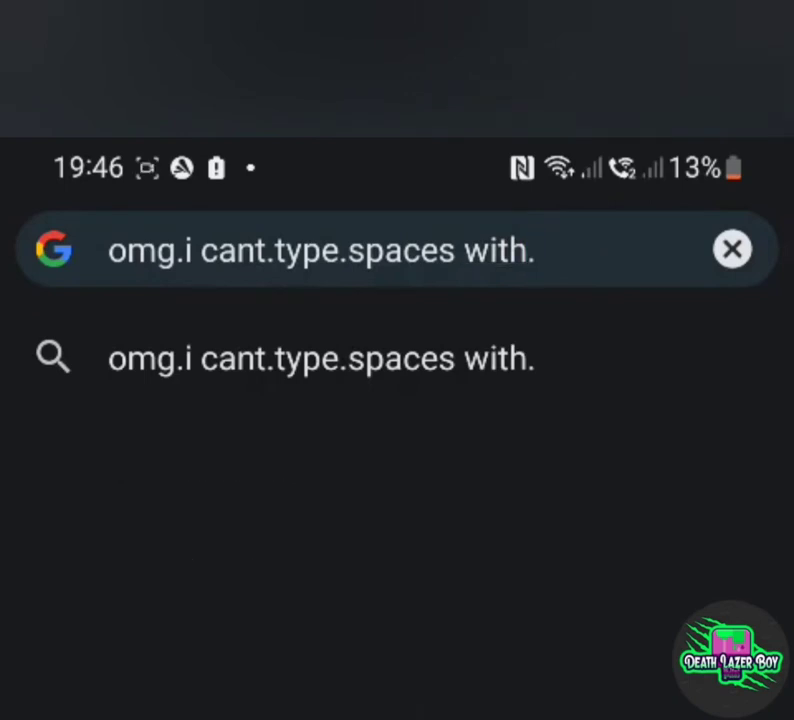
text(my)
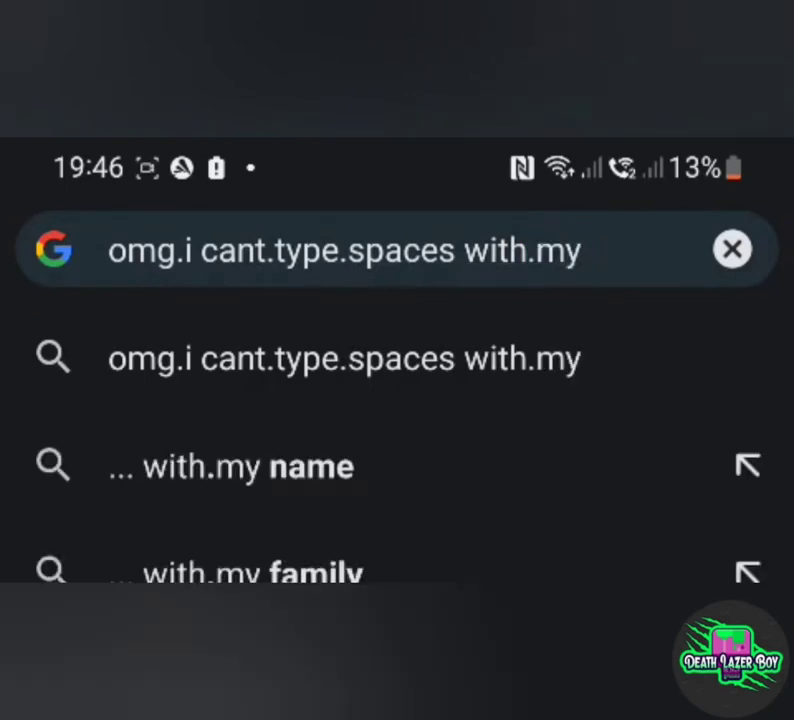
text(samsung ph)
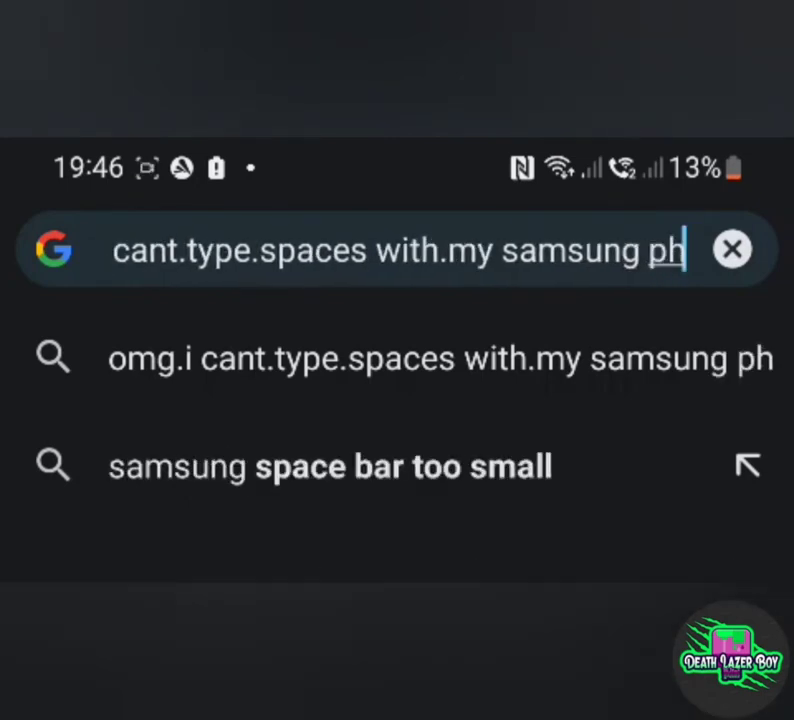
text(one)
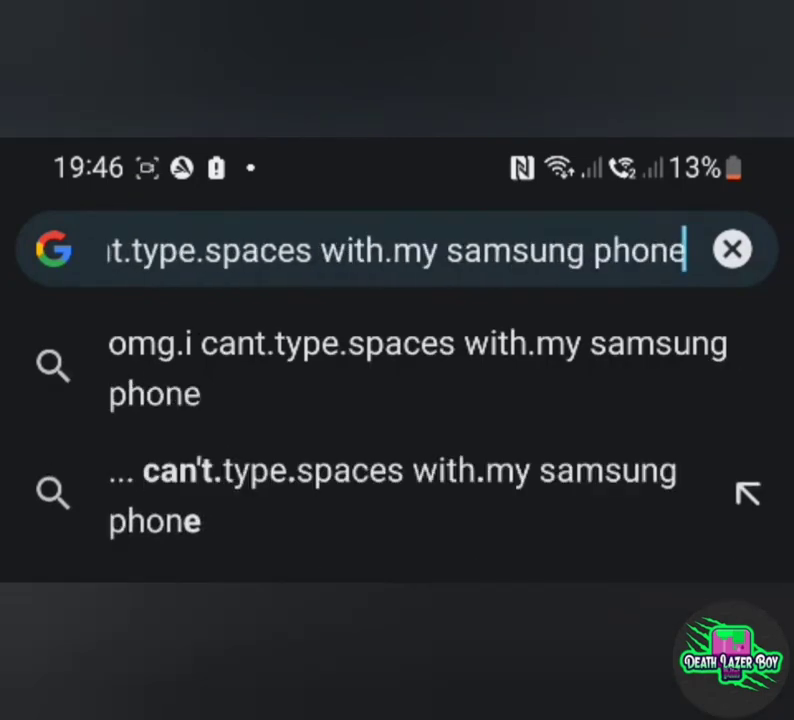
text(with o)
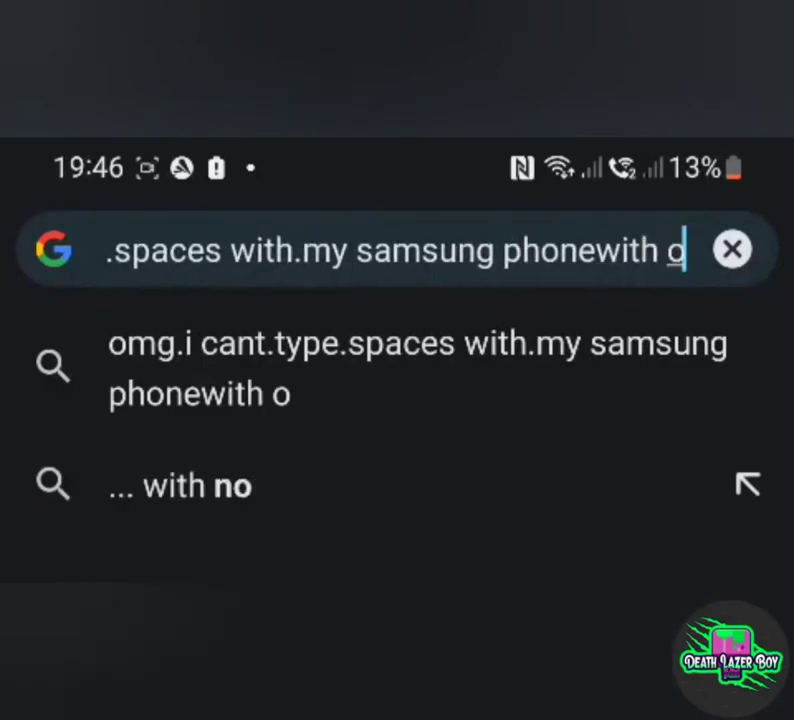
text(ut.com.)
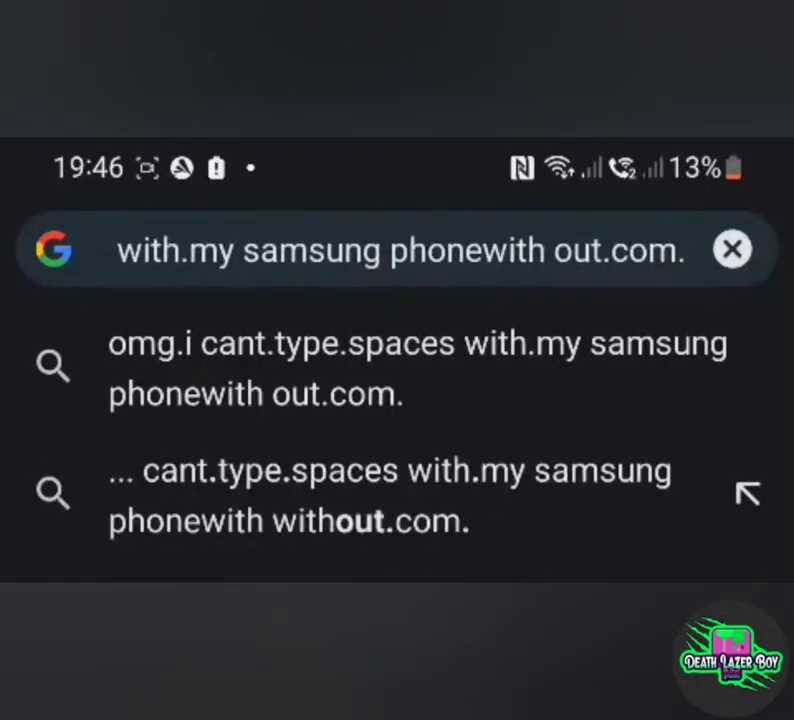
Continue the query saying the space button gives periods instead and ask what can be done about it
text(pressing)
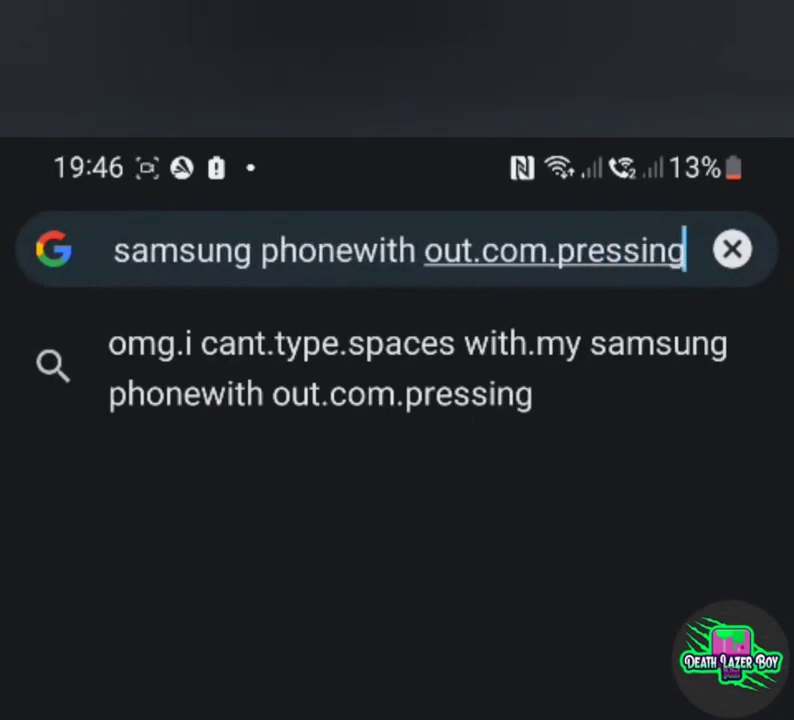
text(the sit)
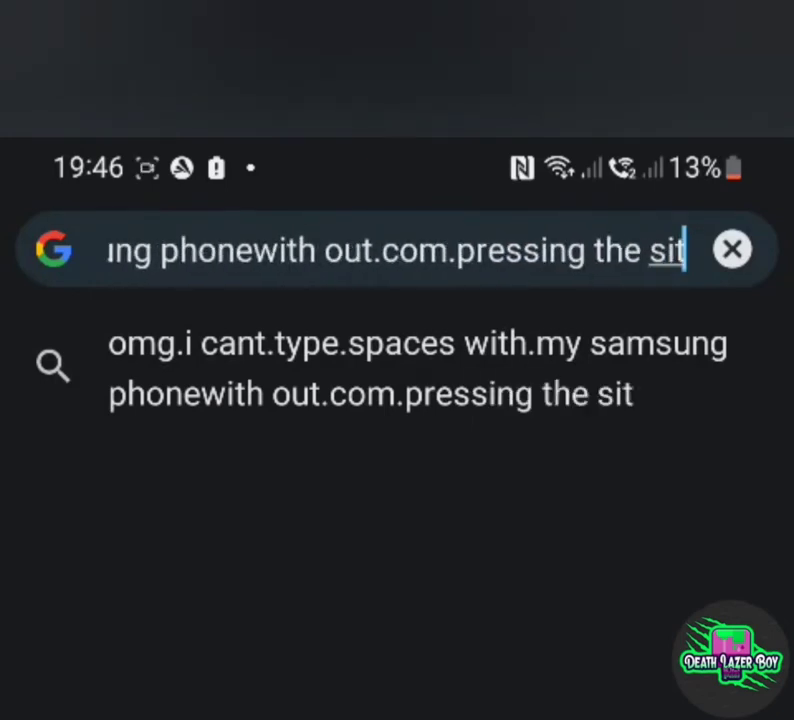
text(. bu)
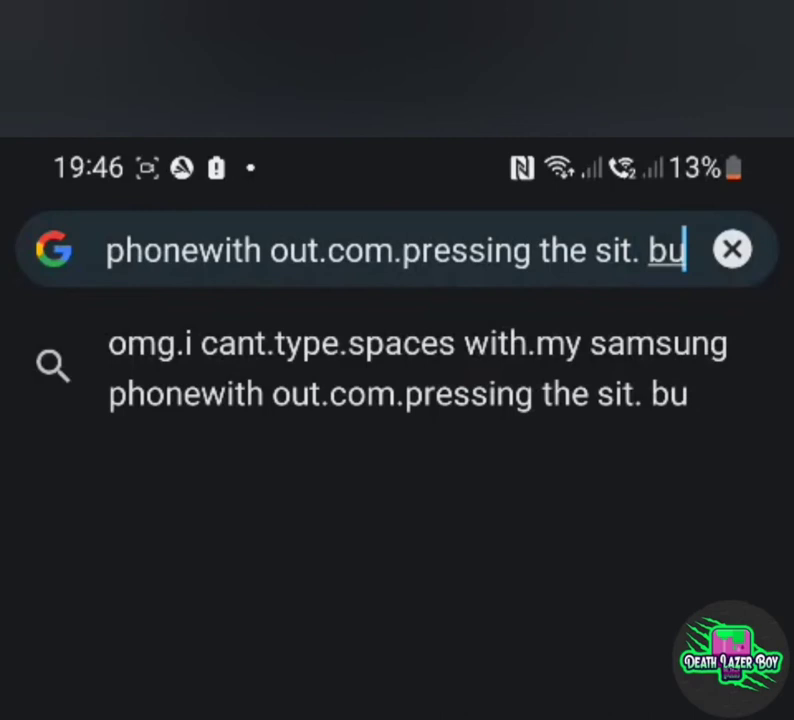
text(tttob .)
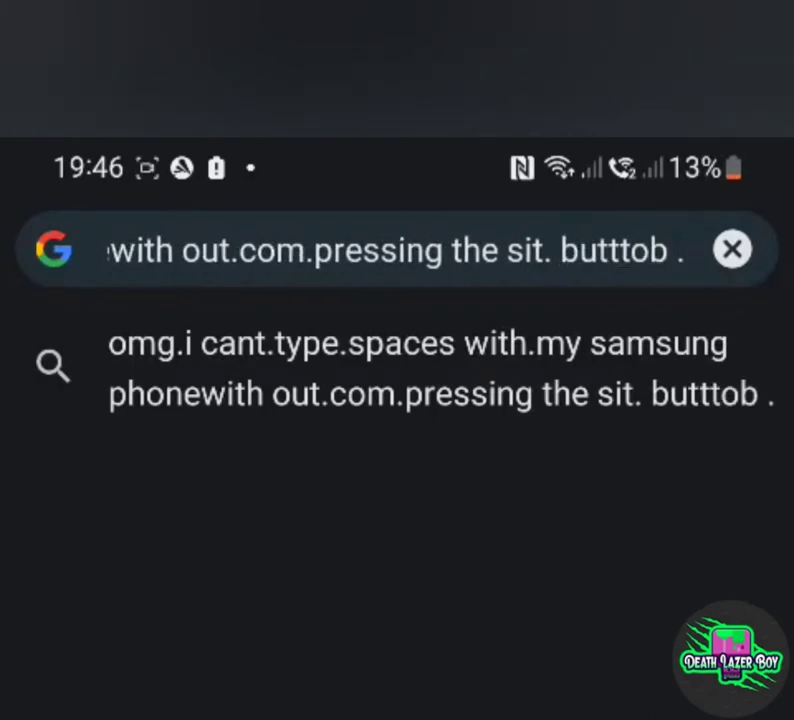
text(instead)
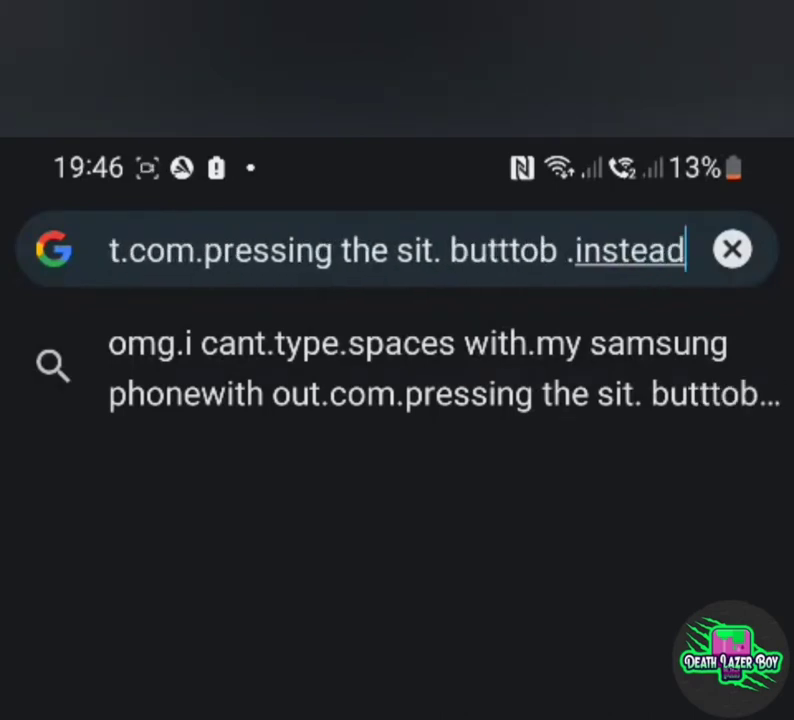
text(.of the space bar)
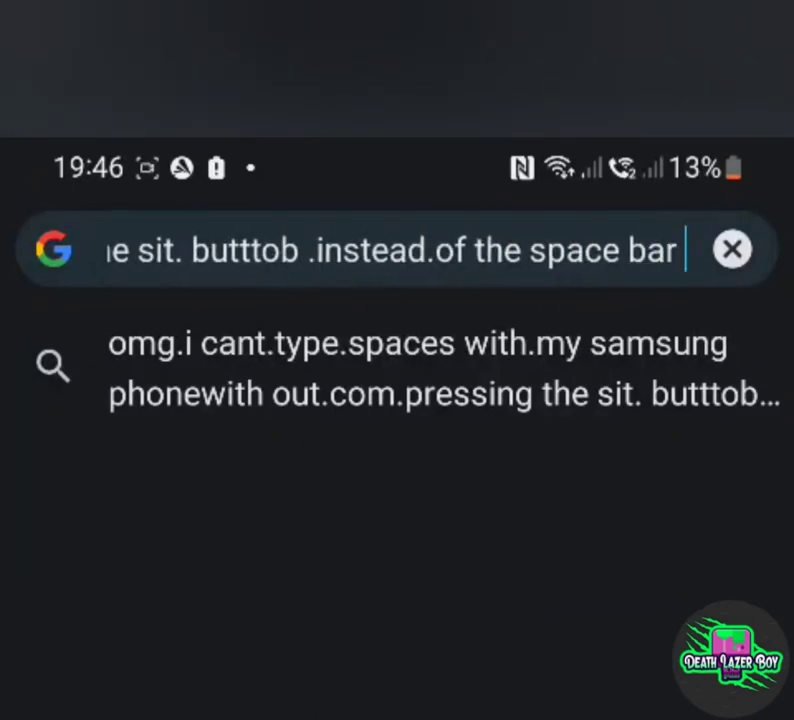
text(!!!!!!!!!!)
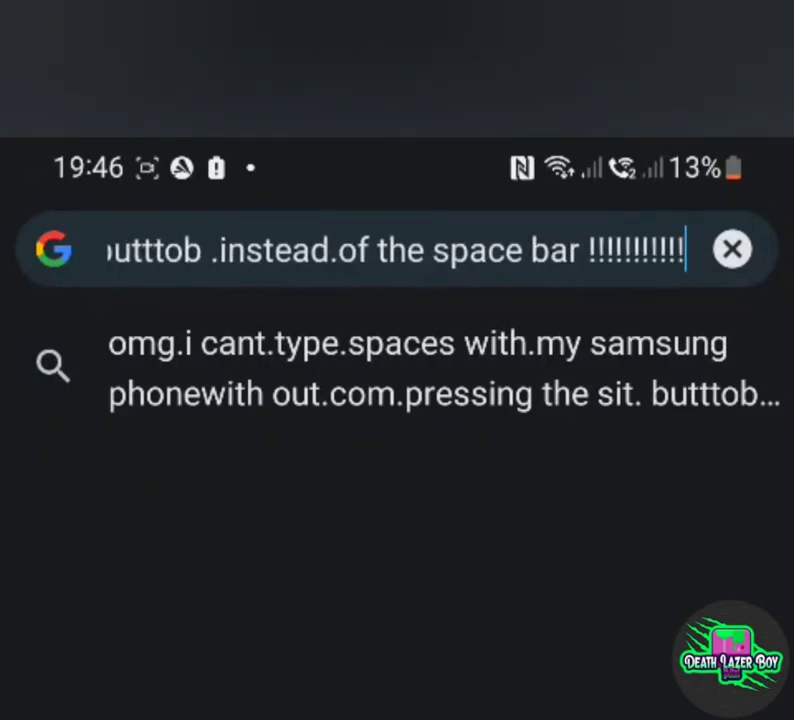
text(w)
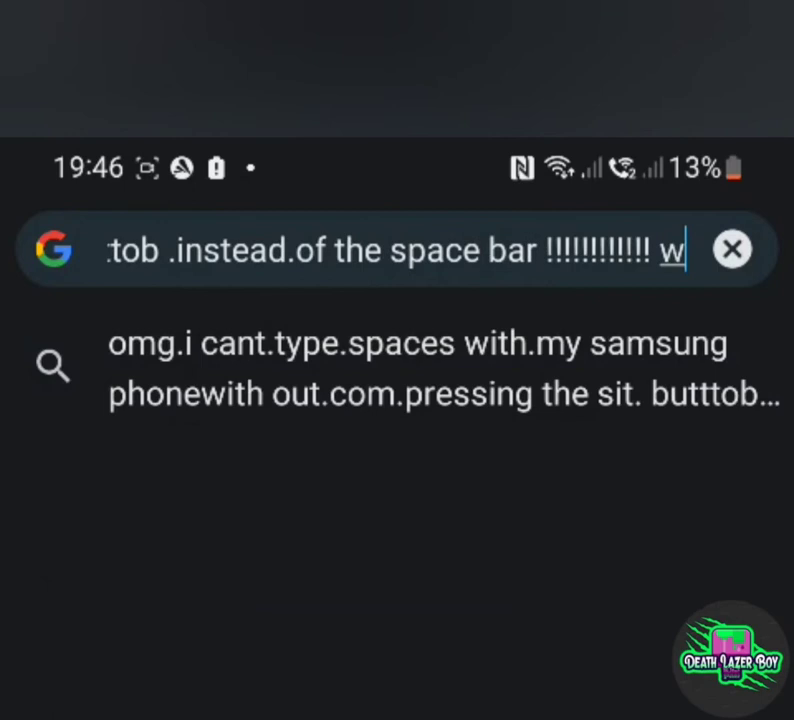
text(hat can i do)
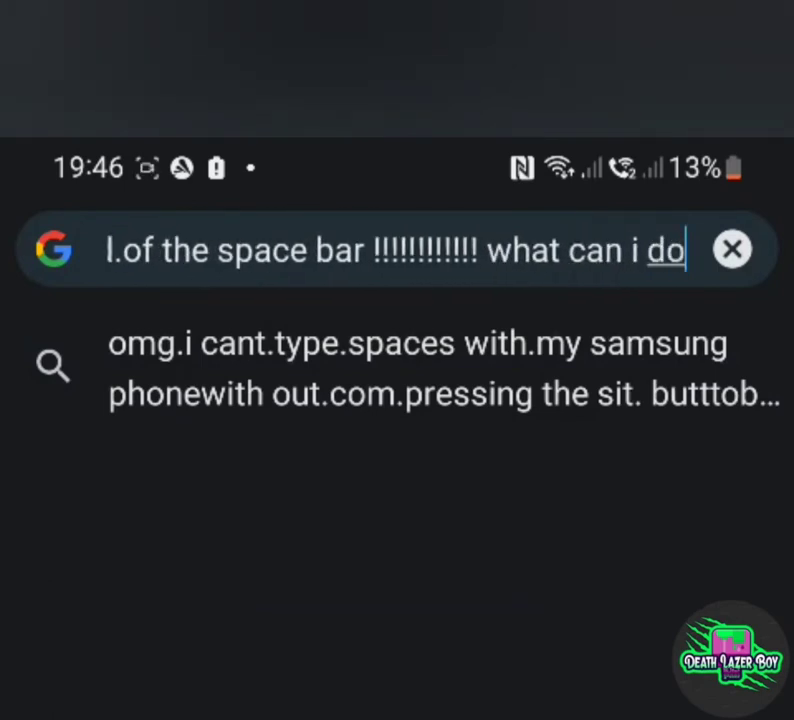
text(abo)
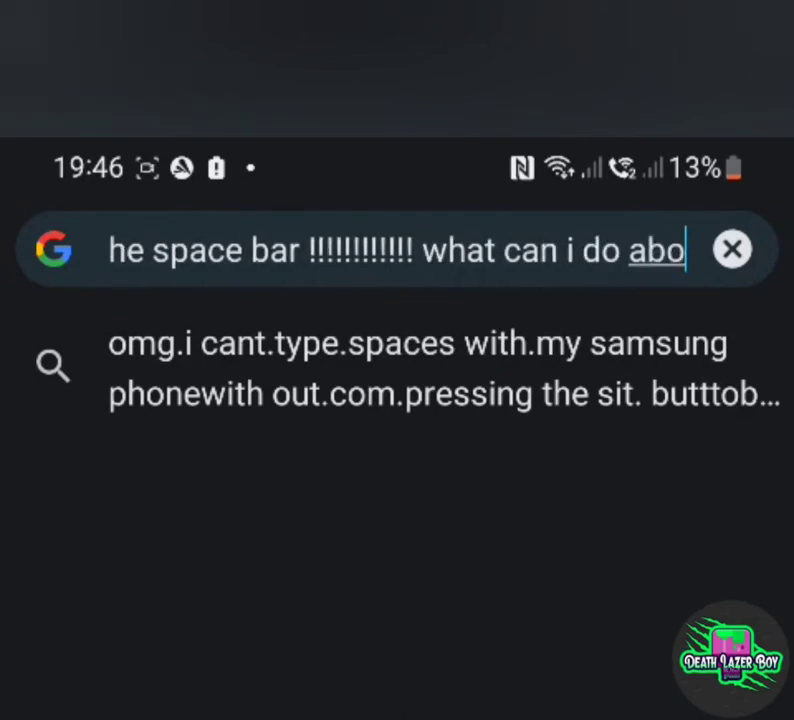
text(y it)
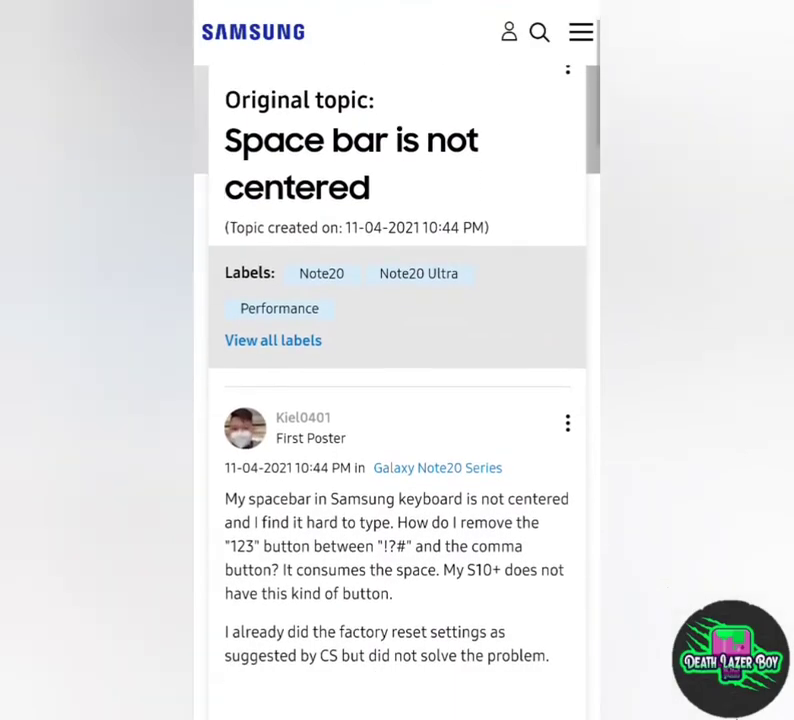
Scroll the 'Space bar is not centered' thread to the reply recommending Microsoft SwiftKey, then leave it
scroll(down, 3)
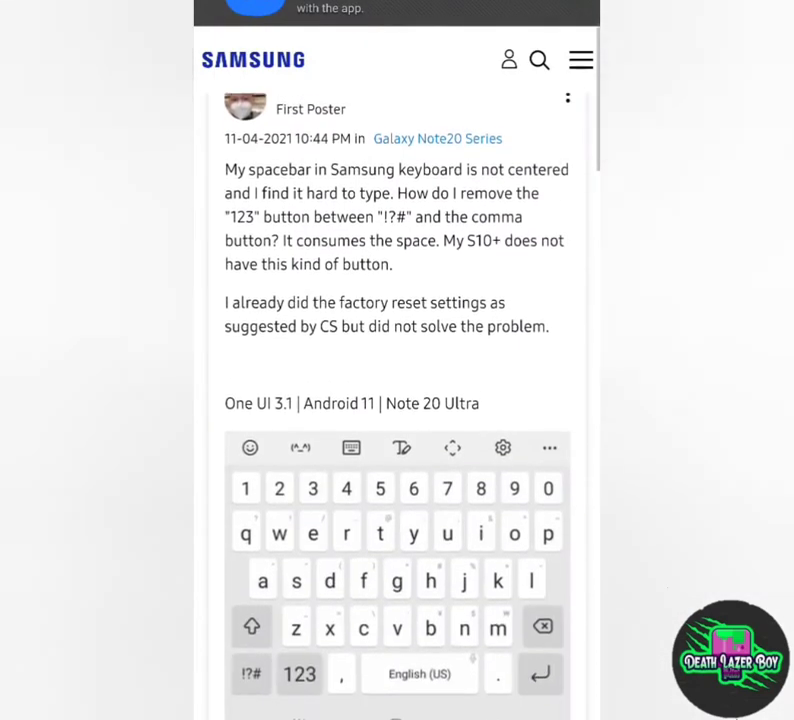
scroll(down, 3)
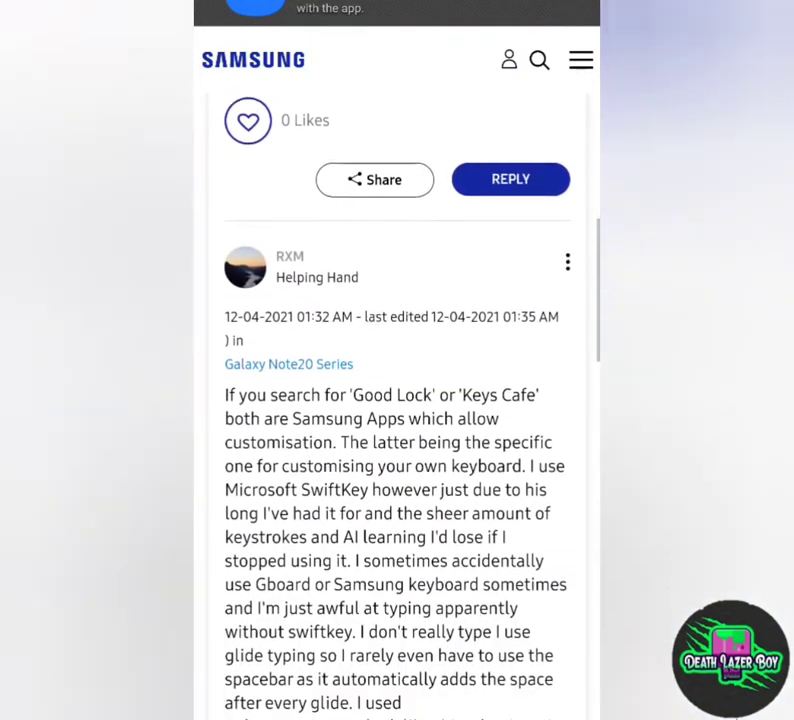
scroll(down, 3)
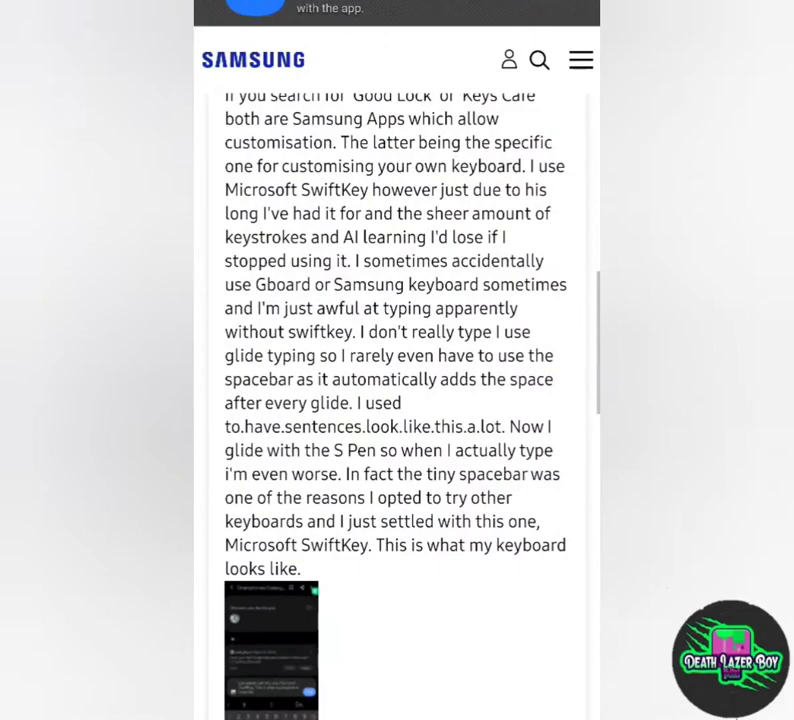
key(home)
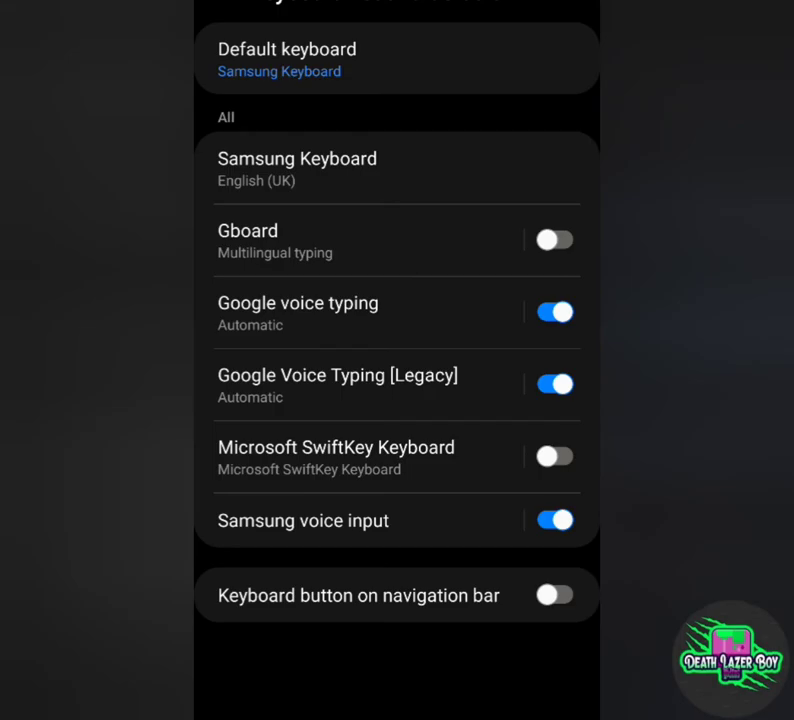
Enable Microsoft SwiftKey Keyboard, accept the warning, and choose it as the input method
click(554, 456)
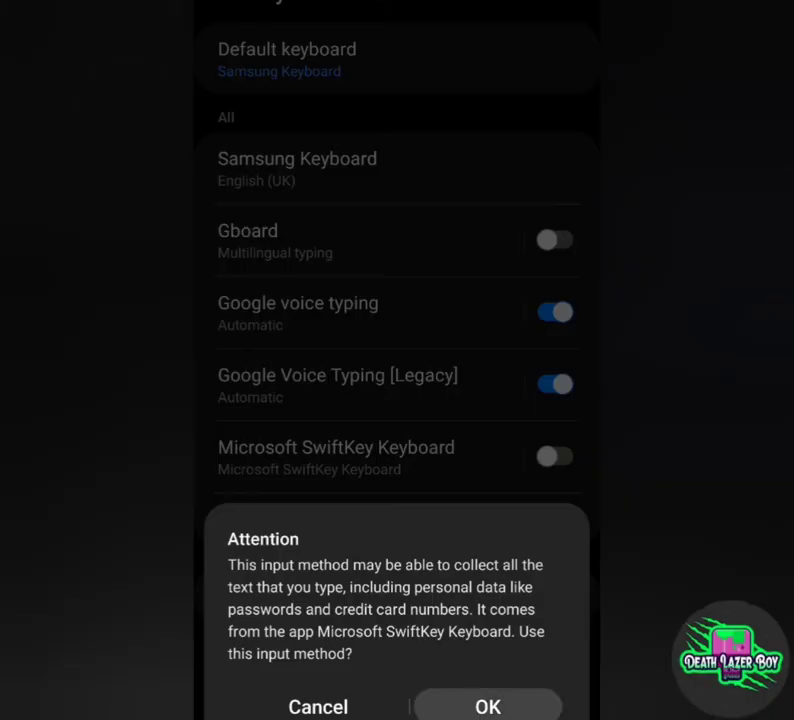
click(488, 706)
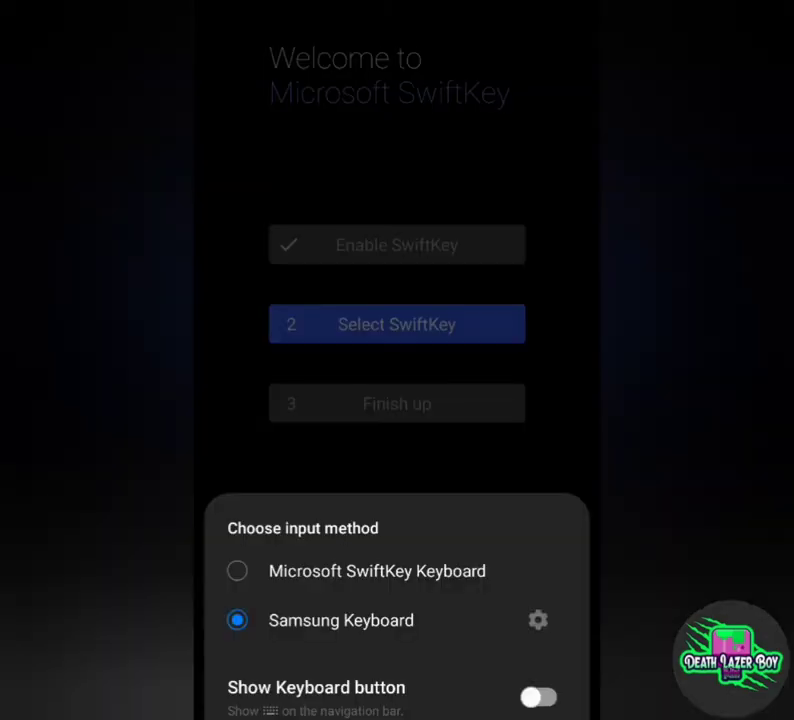
click(238, 570)
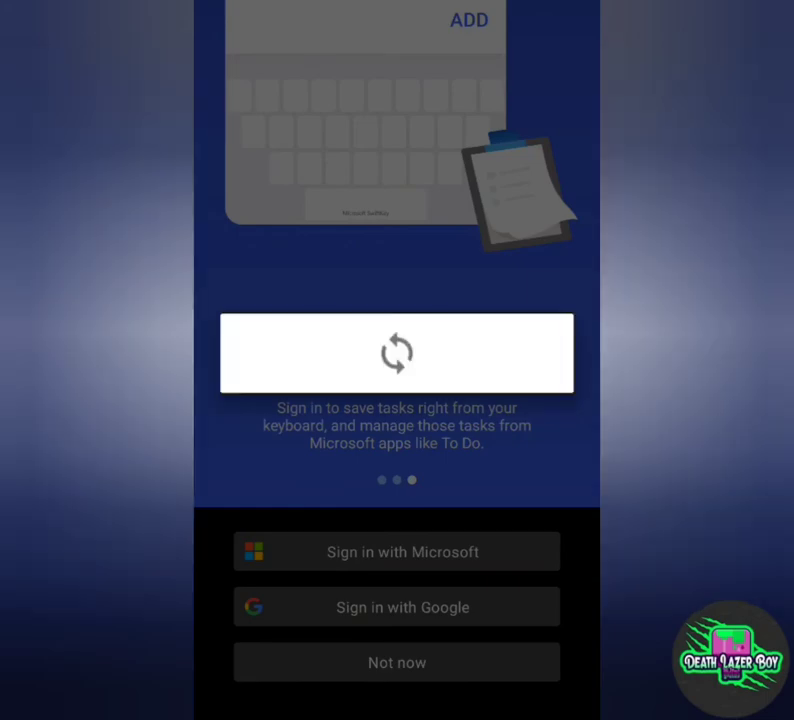
Sign in to SwiftKey with a Google account and allow it access
click(396, 606)
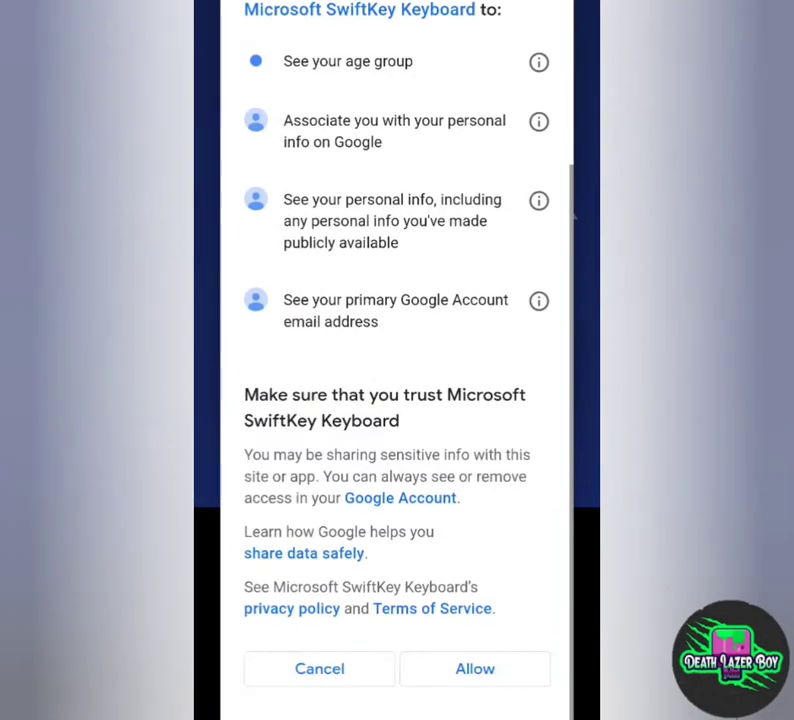
click(474, 668)
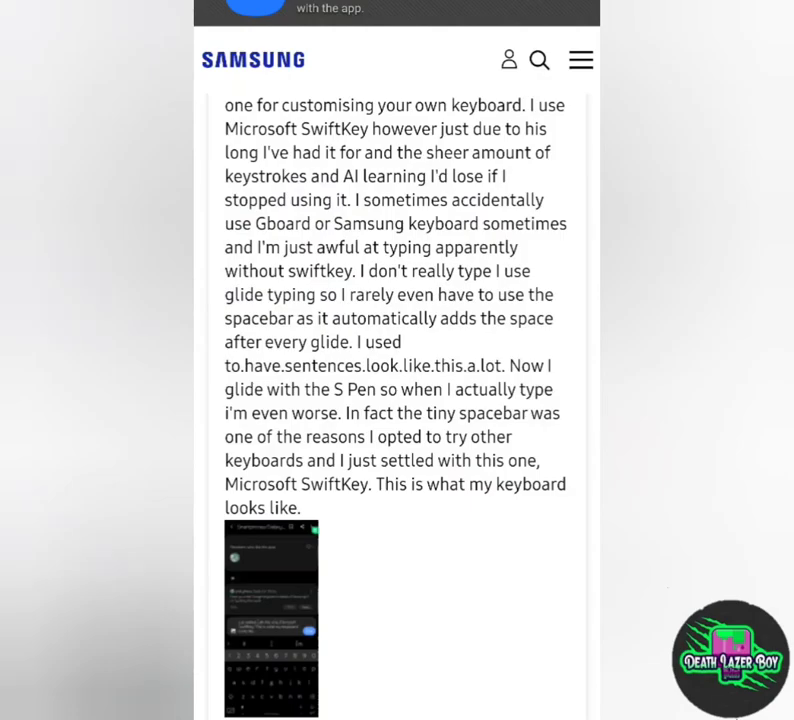
scroll(down, 3)
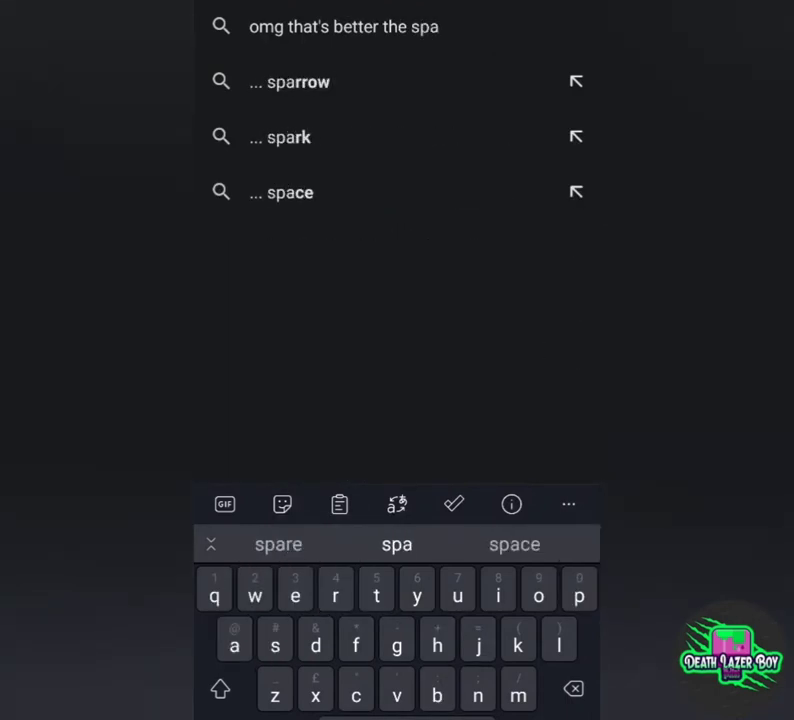
Type in Chrome that the space bar is now in the correct place, using SwiftKey word suggestions
click(514, 544)
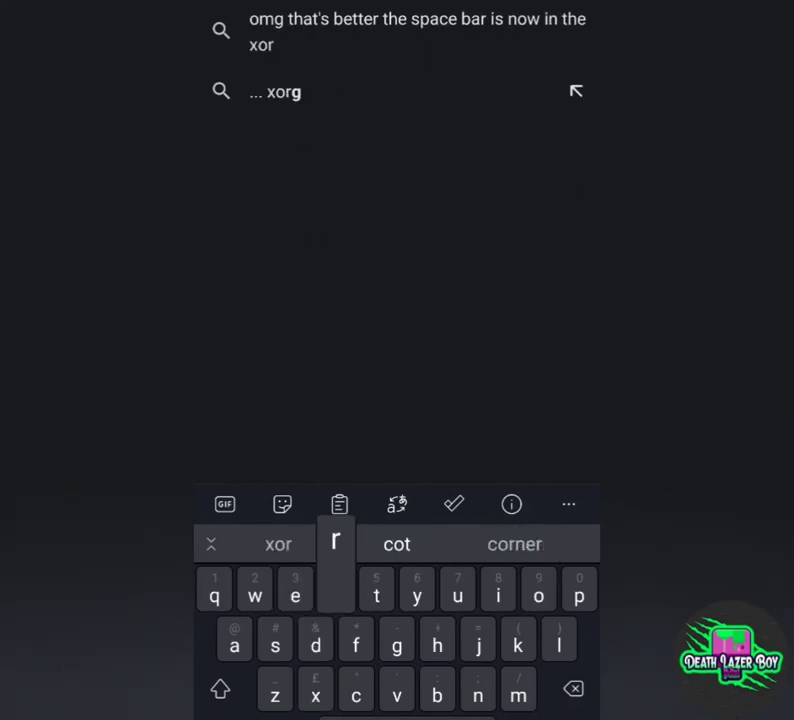
click(296, 588)
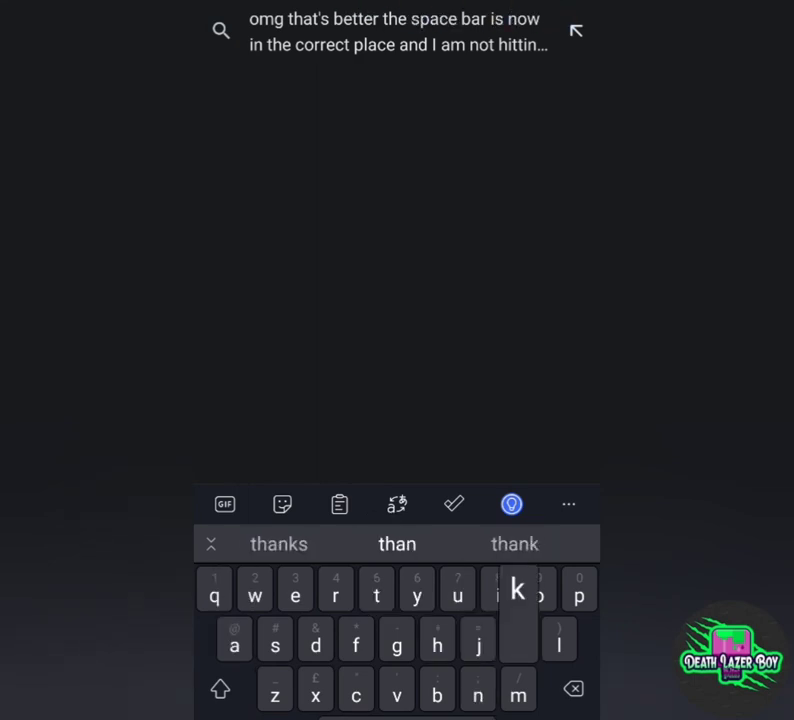
click(376, 588)
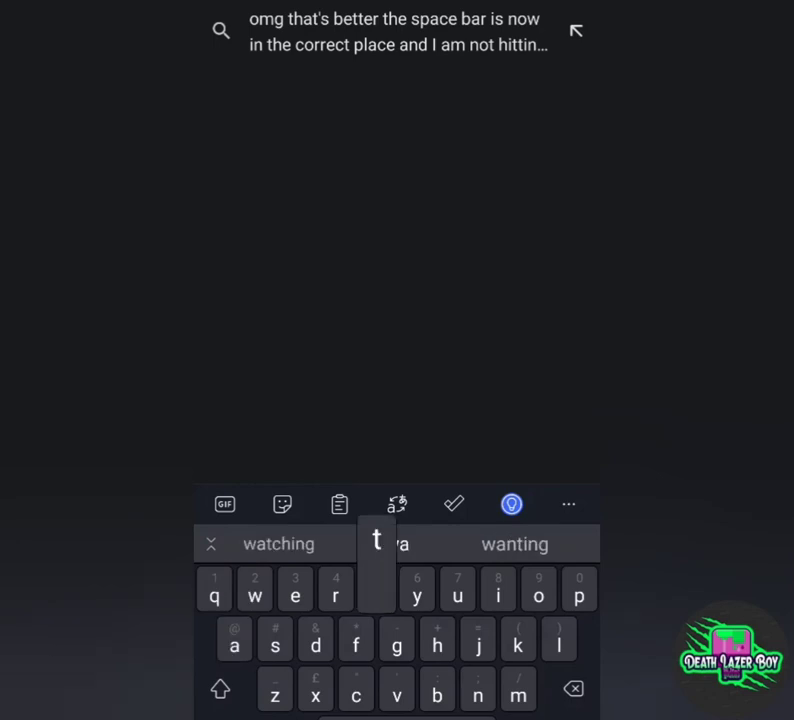
click(376, 588)
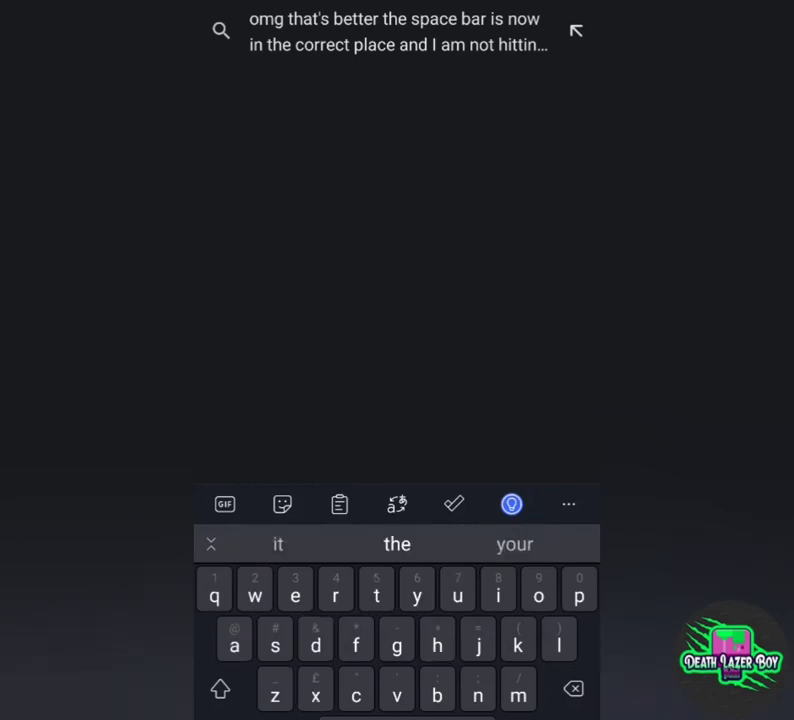